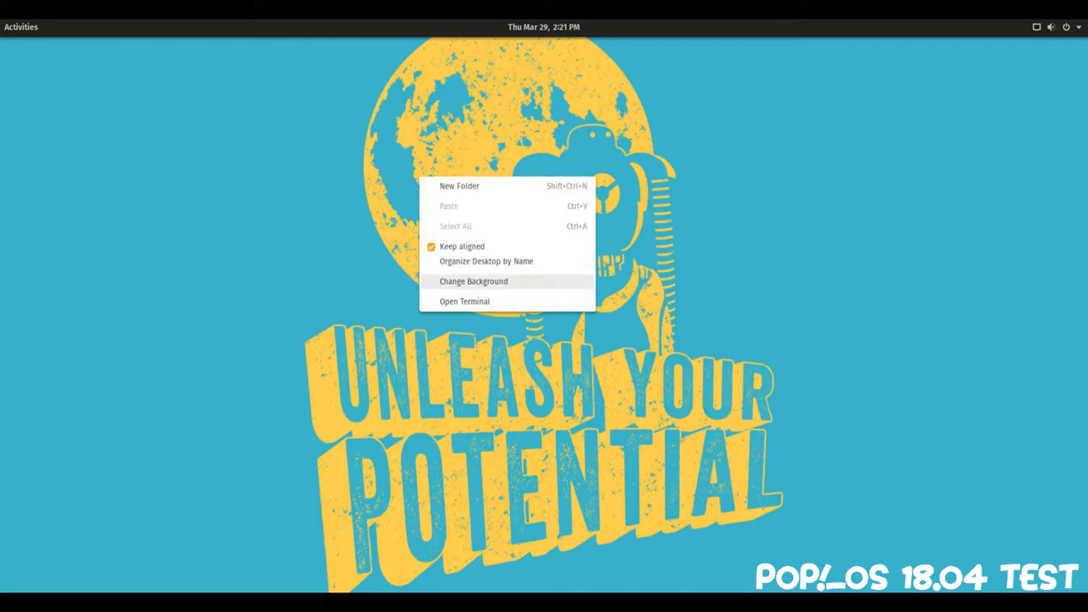
Launch Files so a window showing the Home folder appears on the desktop
click(20, 27)
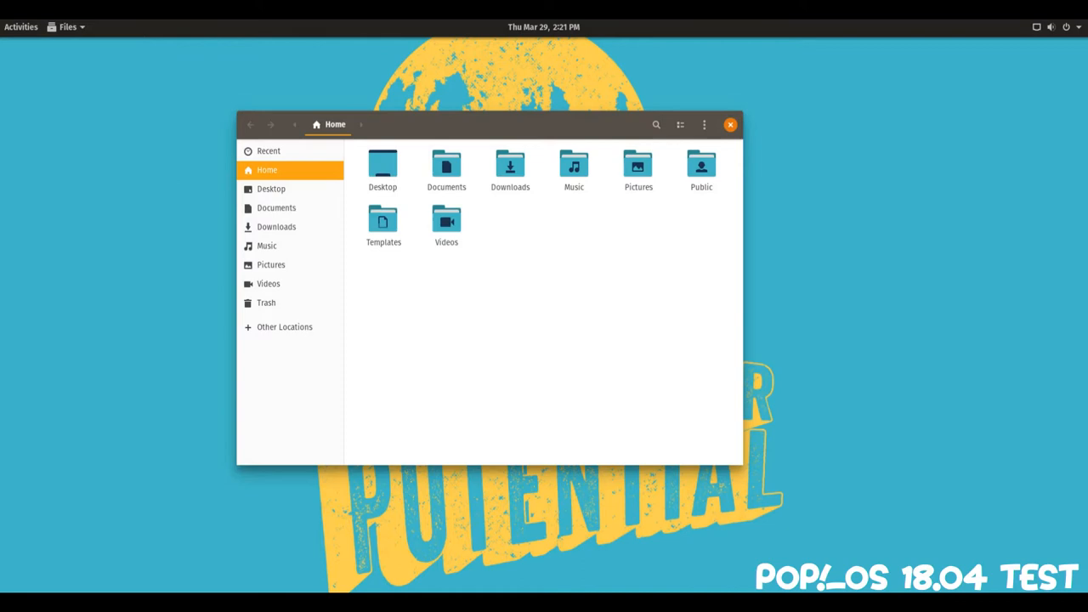
View About Files and scroll through the Credits list of contributors
click(704, 124)
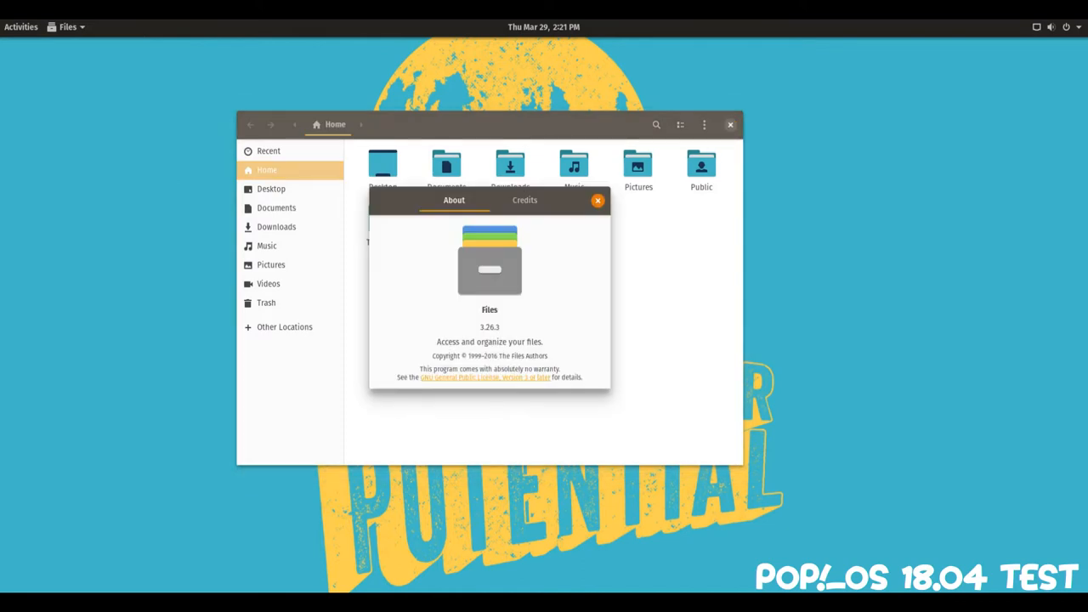
click(524, 200)
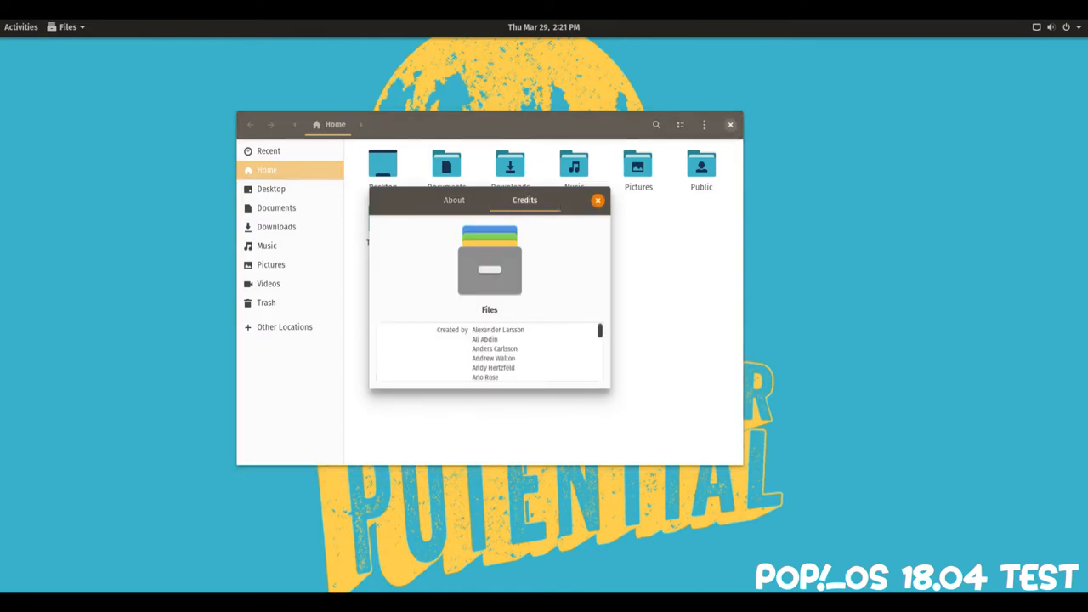
scroll(down, 3)
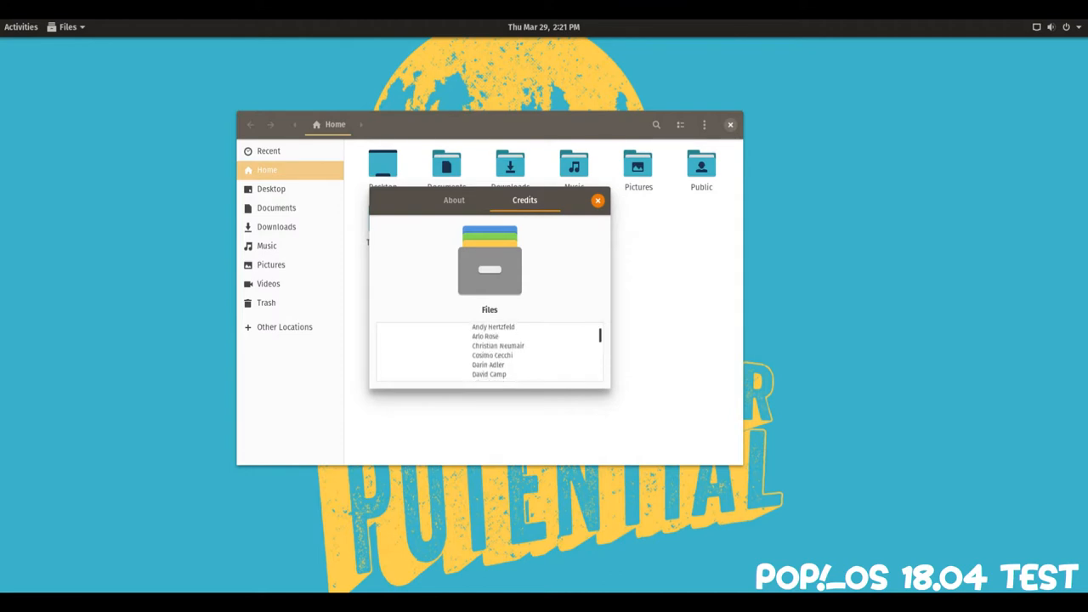
scroll(down, 3)
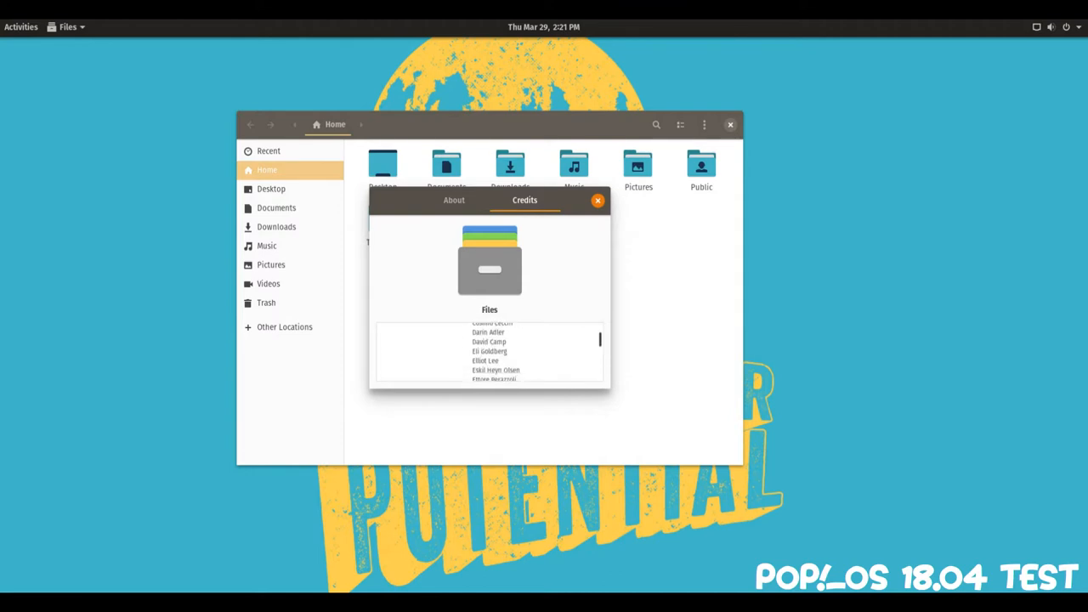
scroll(down, 3)
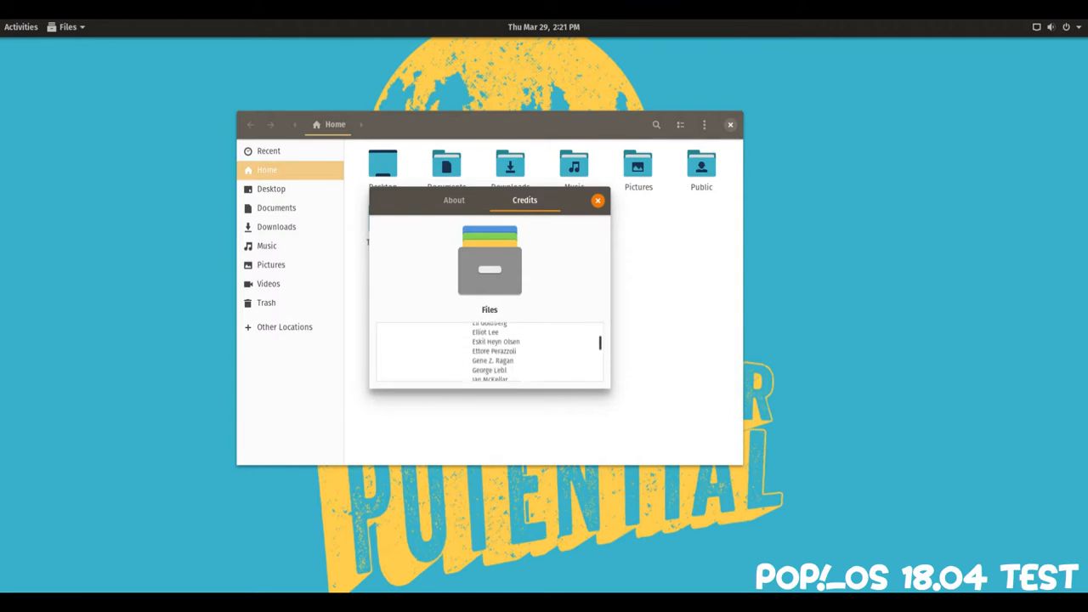
scroll(down, 3)
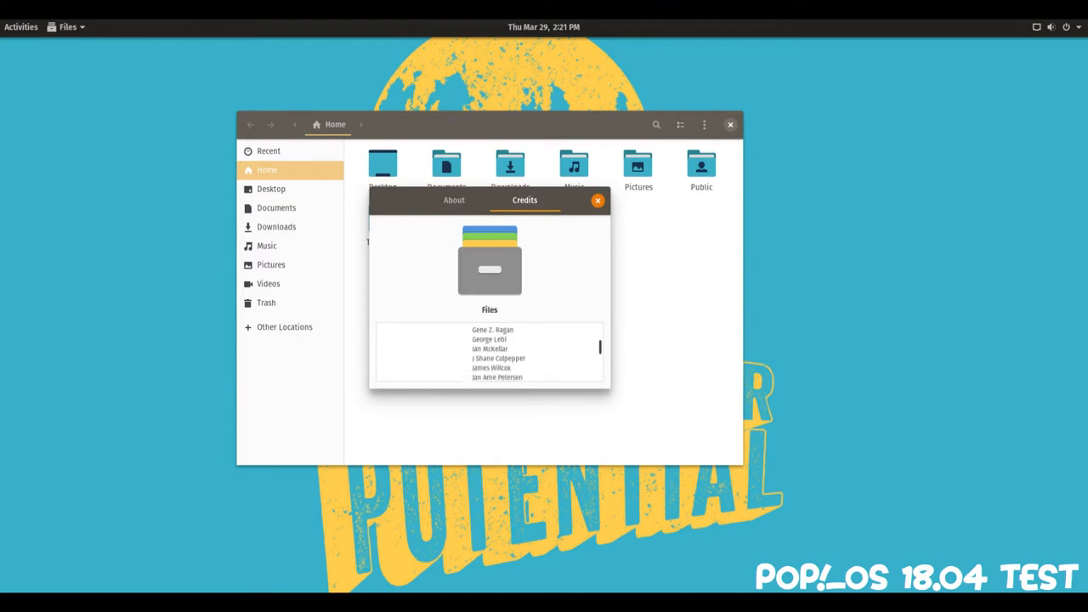
scroll(down, 3)
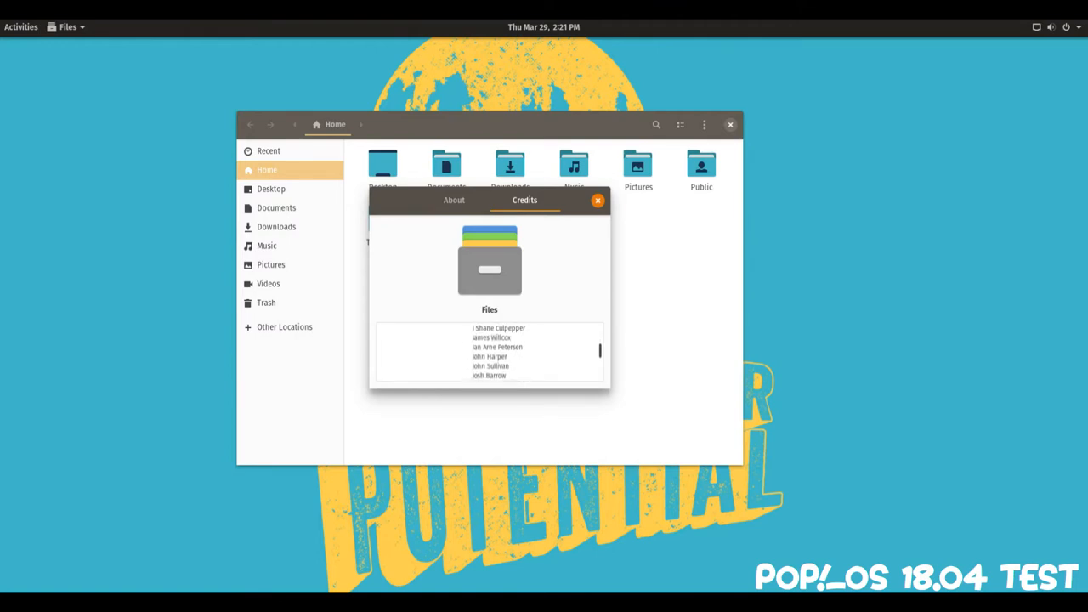
scroll(down, 3)
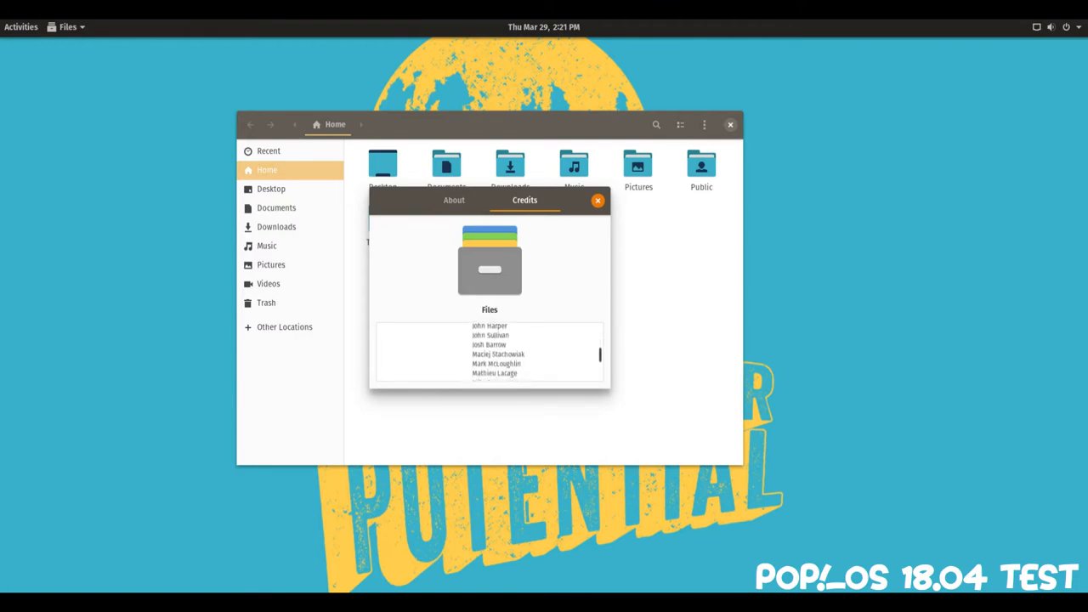
scroll(down, 3)
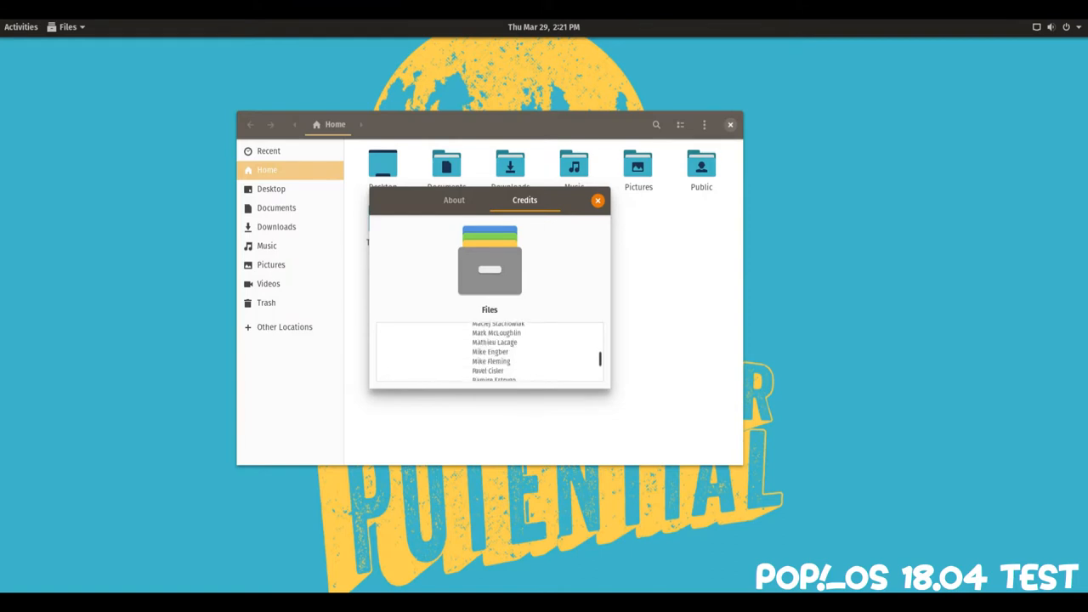
scroll(down, 3)
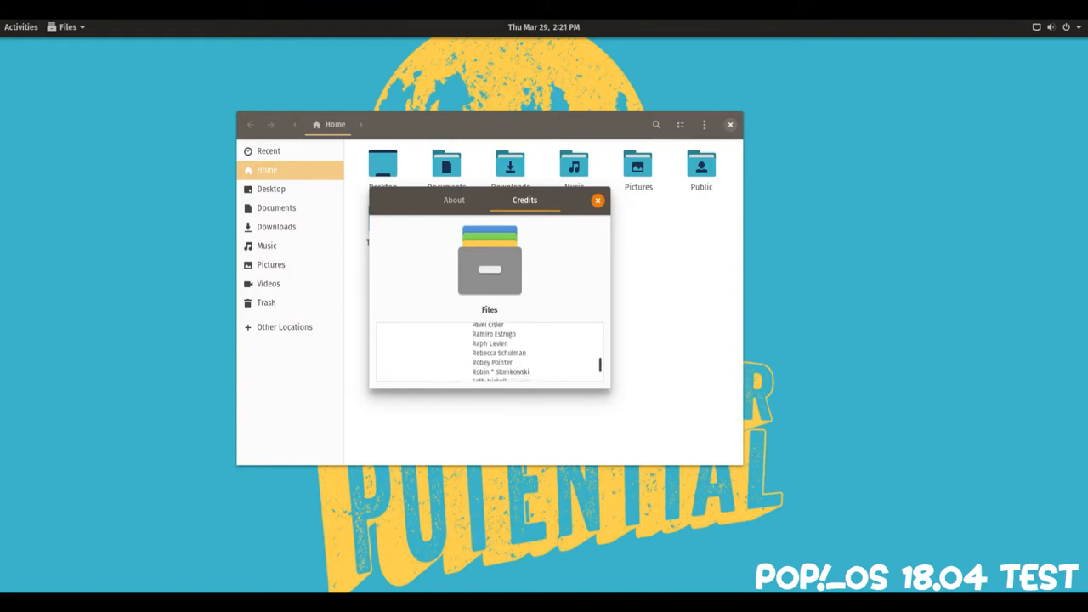
scroll(down, 3)
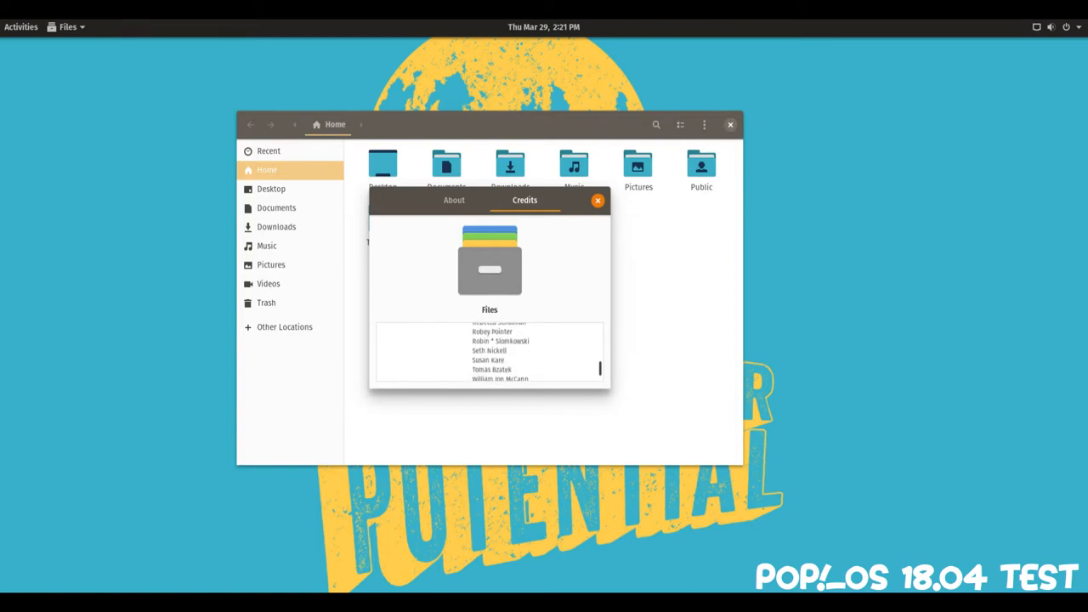
scroll(down, 3)
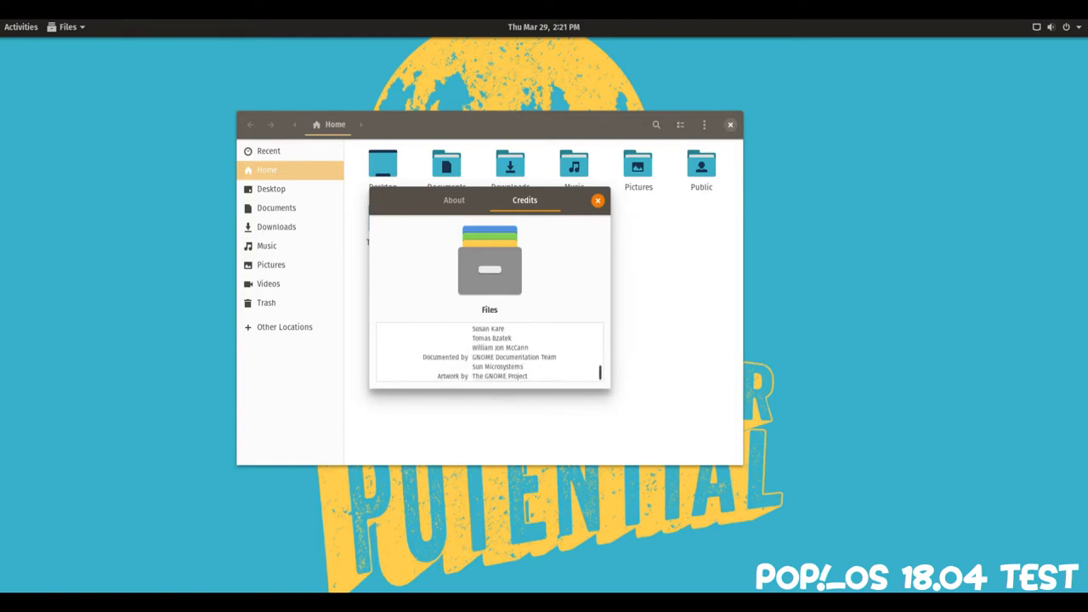
Dismiss the About dialog and close the Files window, leaving the bare wallpaper
click(598, 200)
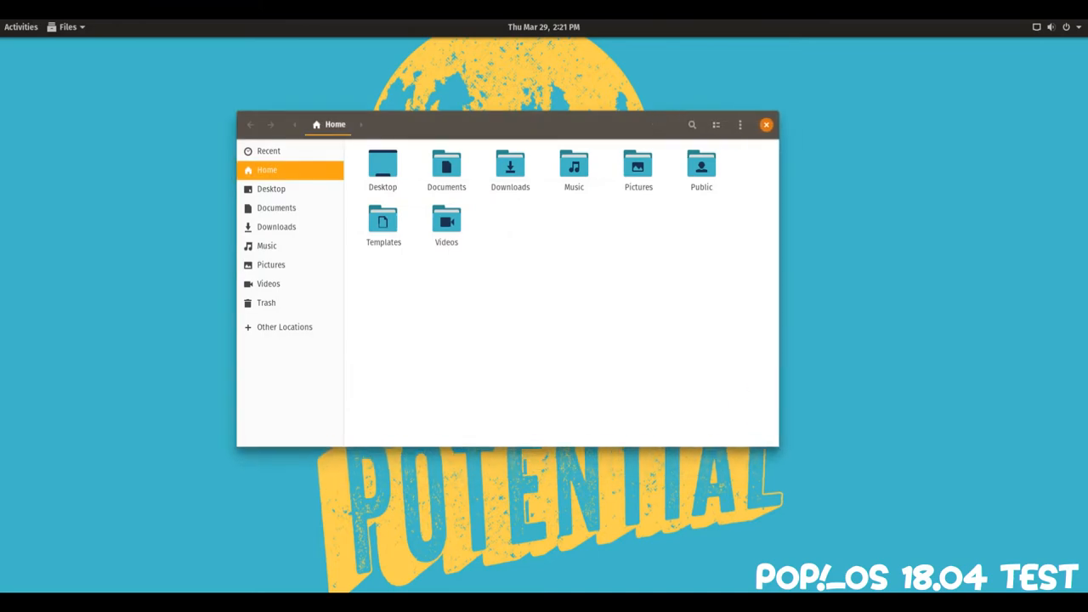
click(765, 124)
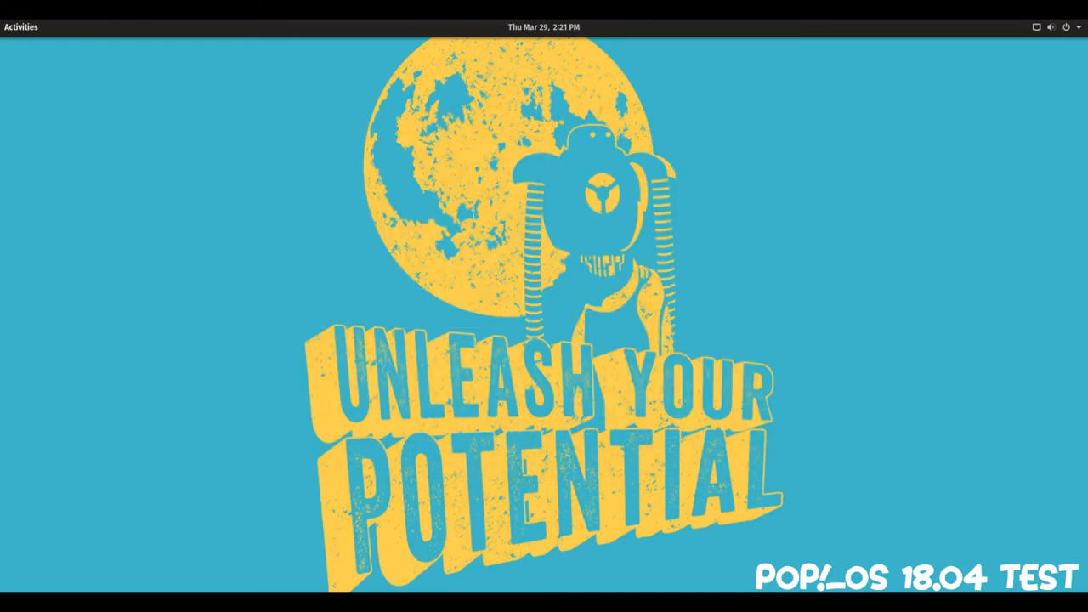